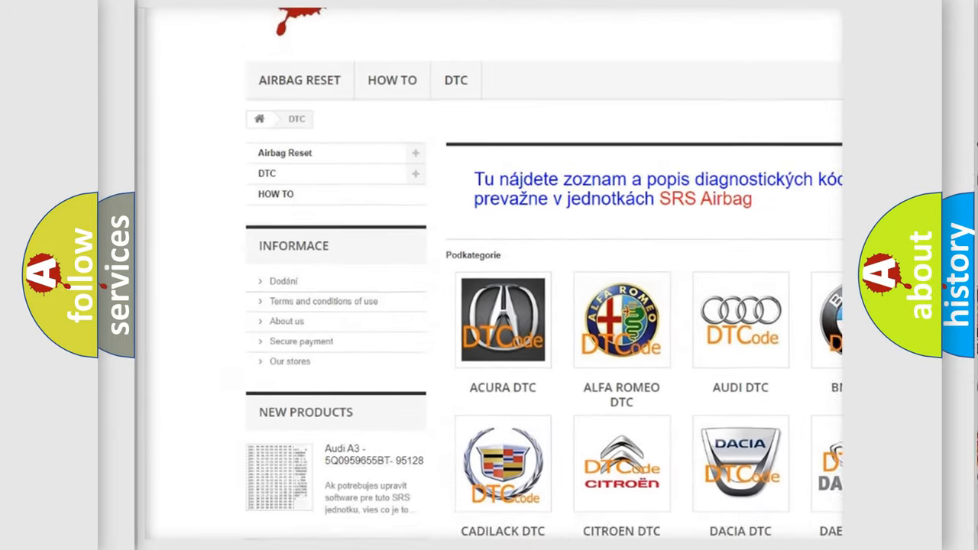
Select the SUBARU DTC tile from the brand grid and scroll through its trouble-code list
{"action": "scroll", "scroll_direction": "down", "scroll_amount": 3}
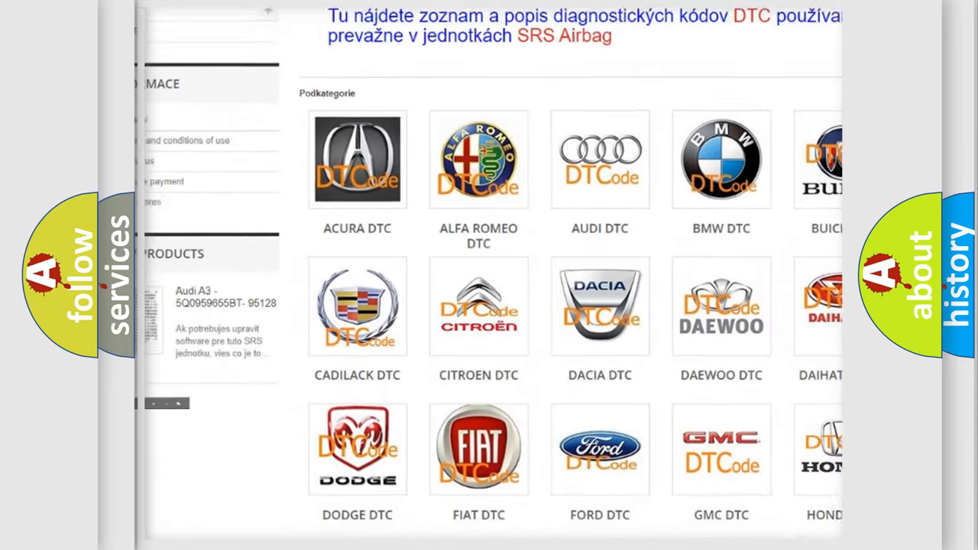
{"action": "scroll", "scroll_direction": "down", "scroll_amount": 3}
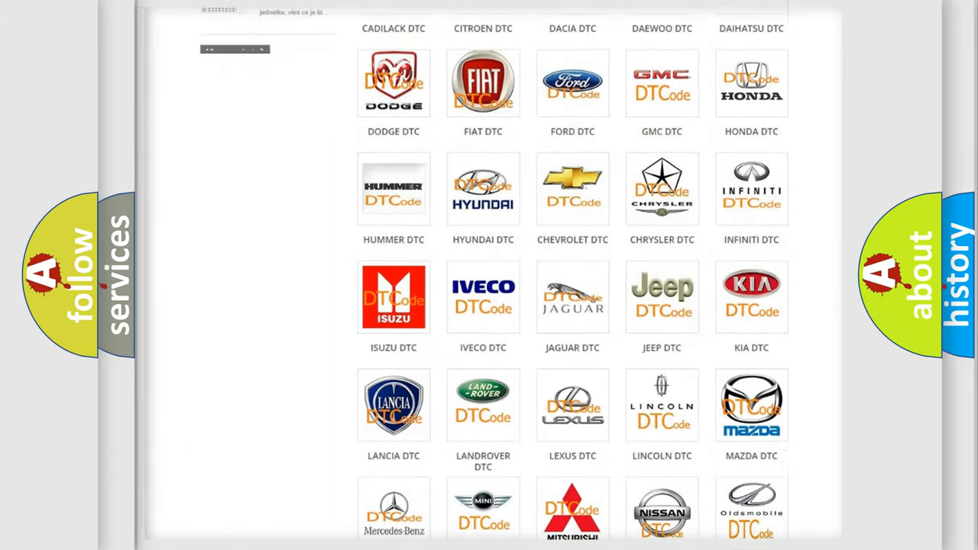
{"action": "scroll", "scroll_direction": "down", "scroll_amount": 3}
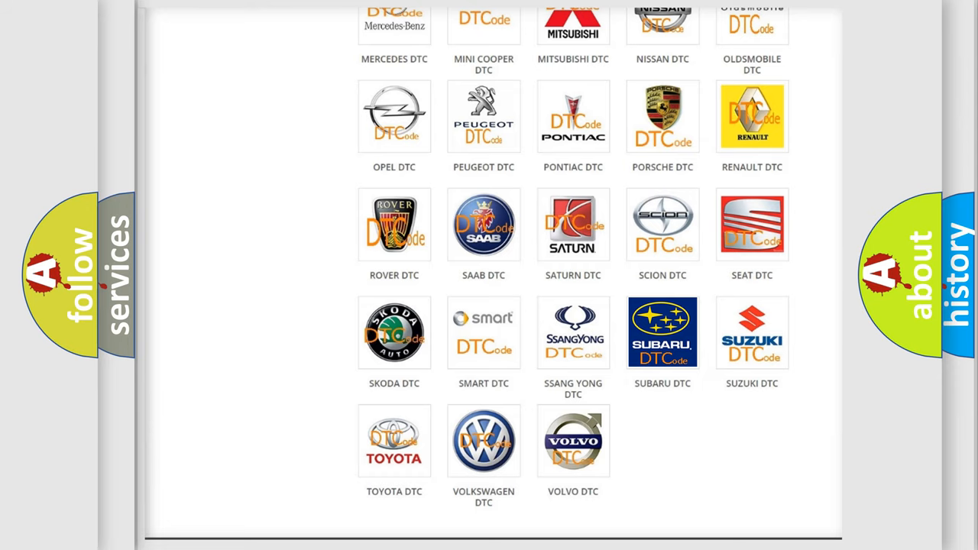
{"action": "left_click", "coordinate": [662, 331]}
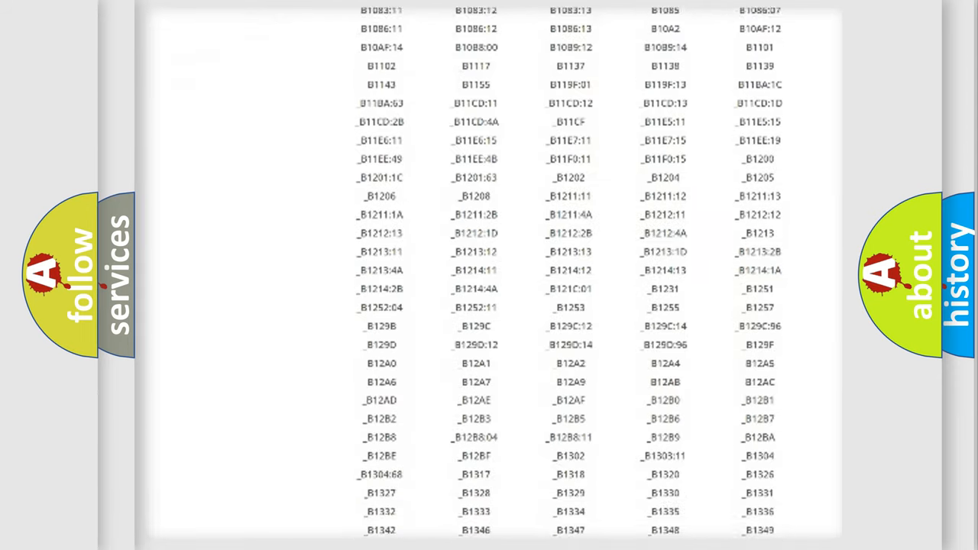
{"action": "scroll", "scroll_direction": "down", "scroll_amount": 3}
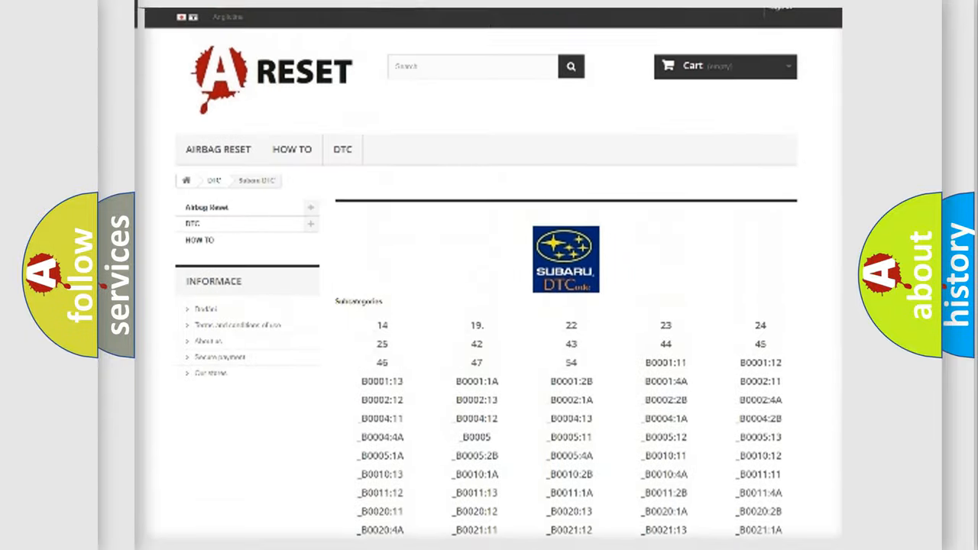
{"action": "scroll", "scroll_direction": "up", "scroll_amount": 3}
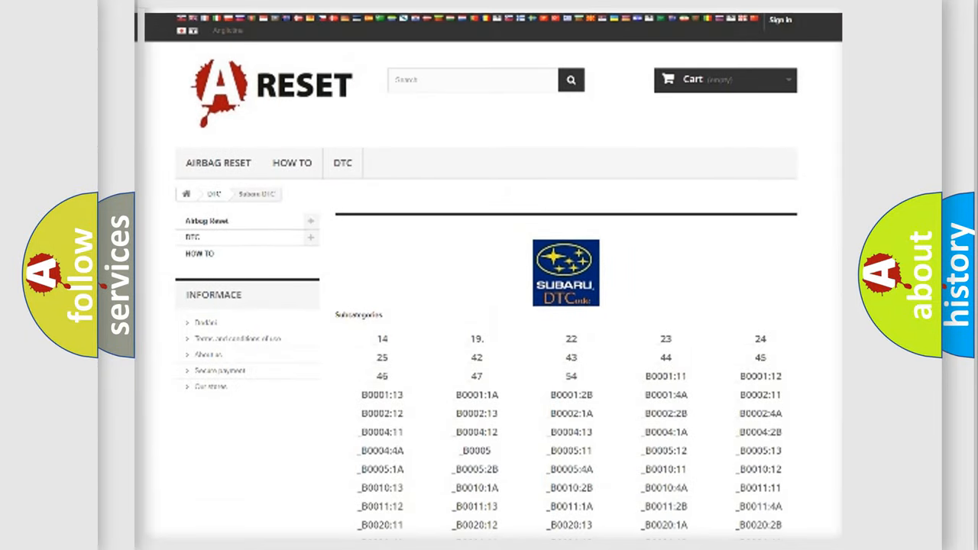